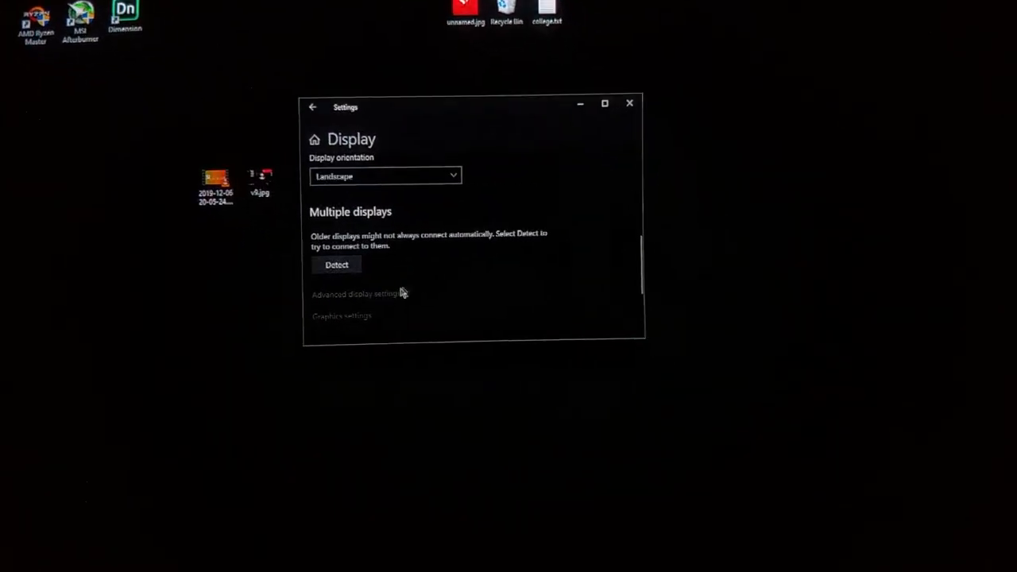
# Scroll the SyncMaster 955DF spec sheet through Dimensions & Weight and Interface Required.
pyautogui.click(359, 293)
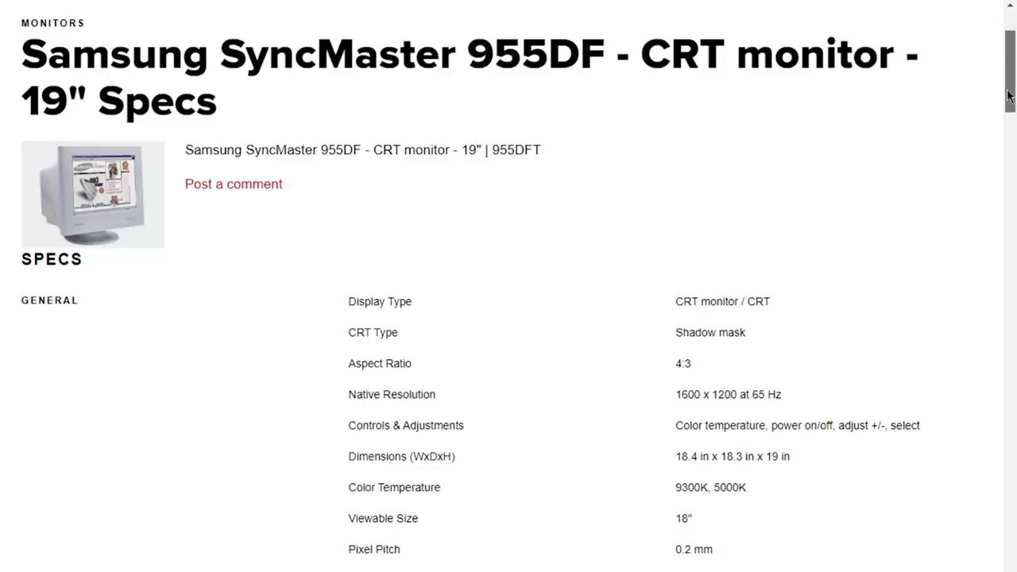
pyautogui.scroll(-3)
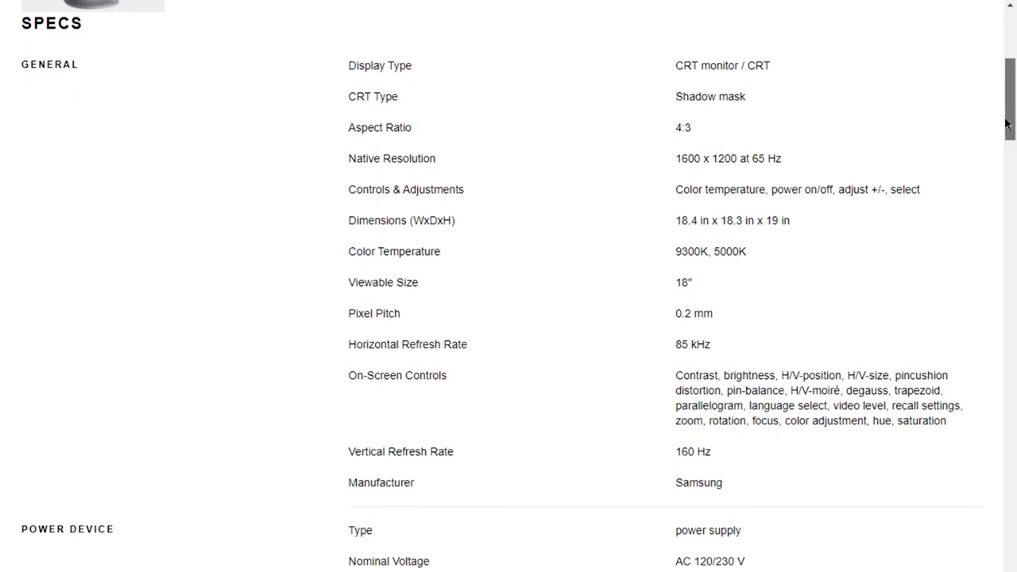
pyautogui.scroll(-3)
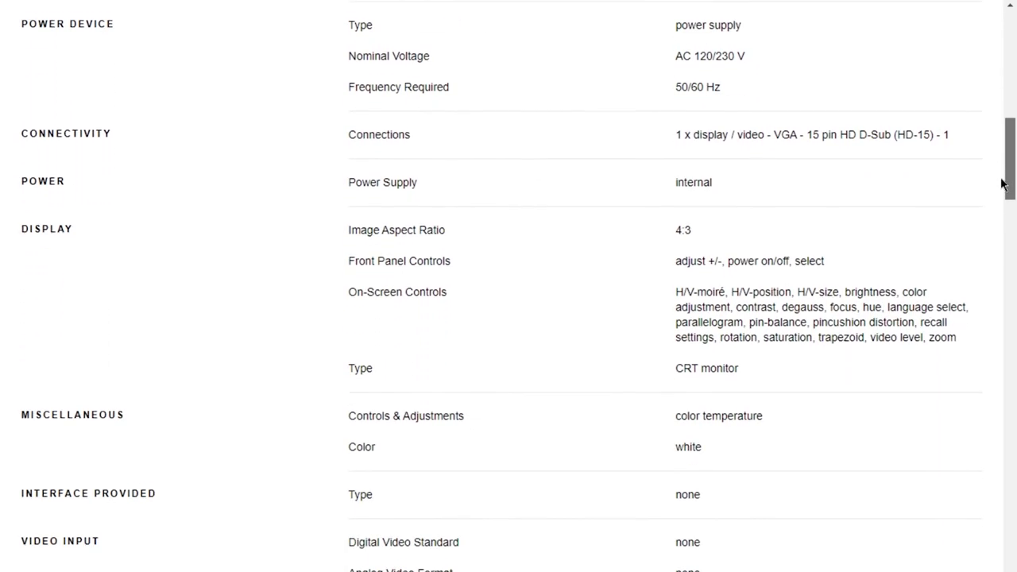
pyautogui.scroll(-3)
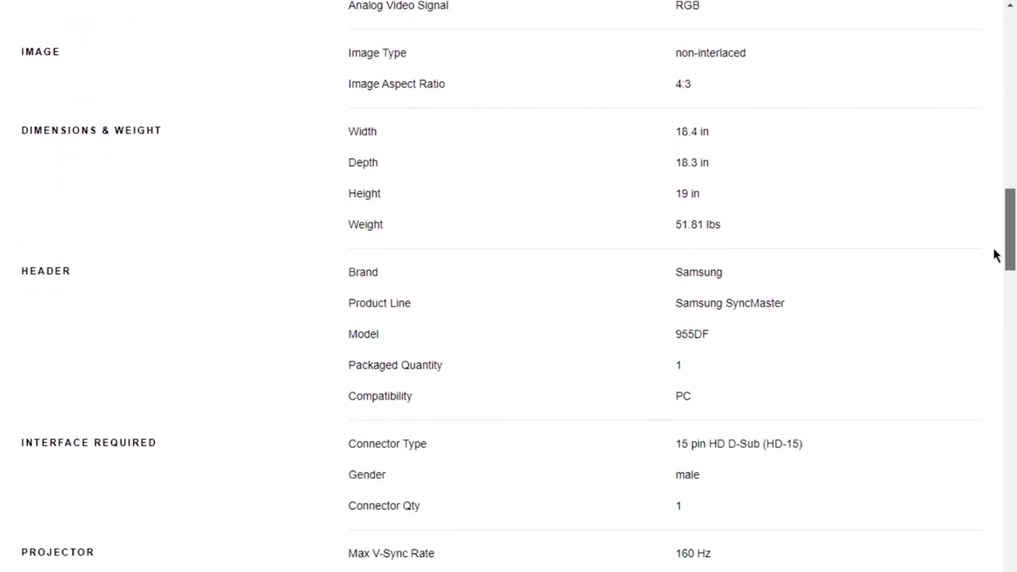